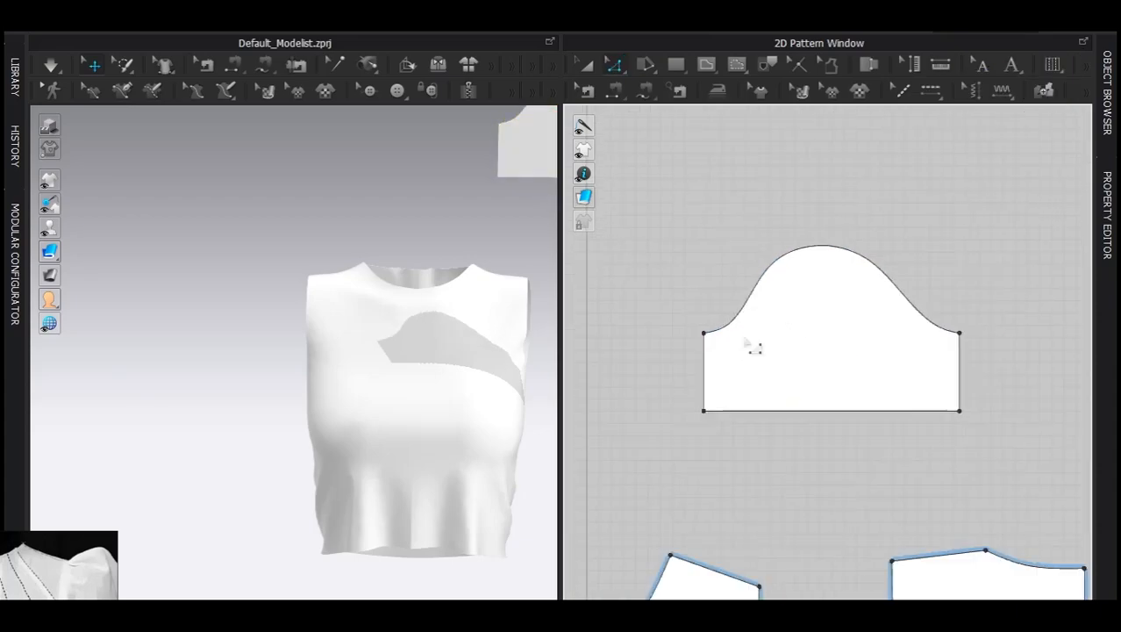
Add a 5 mm internal offset line along the curved panel edges
{"action": "left_click", "coordinate": [830, 346]}
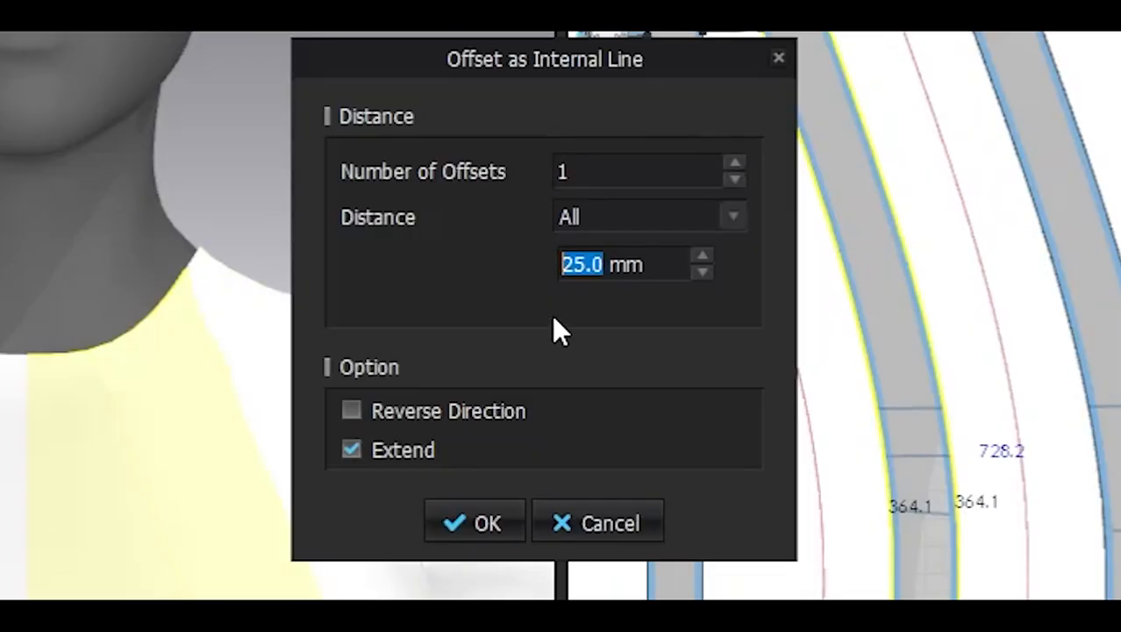
{"action": "type", "text": "5"}
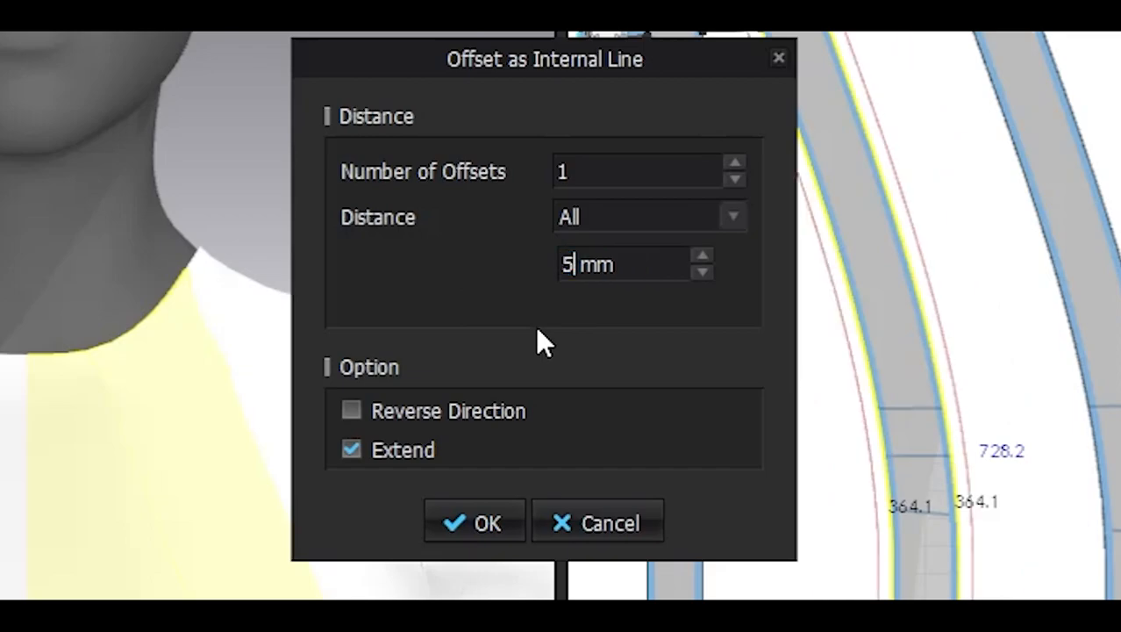
{"action": "left_click", "coordinate": [474, 522]}
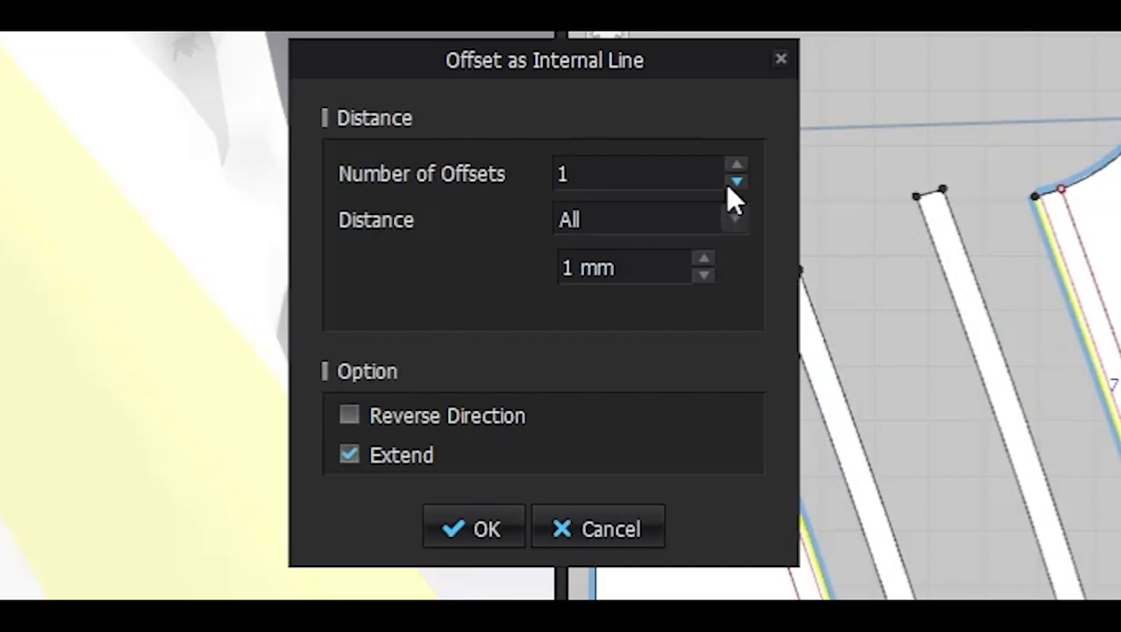
Confirm a single 1 mm internal offset line along the strip pattern edges
{"action": "left_click", "coordinate": [473, 529]}
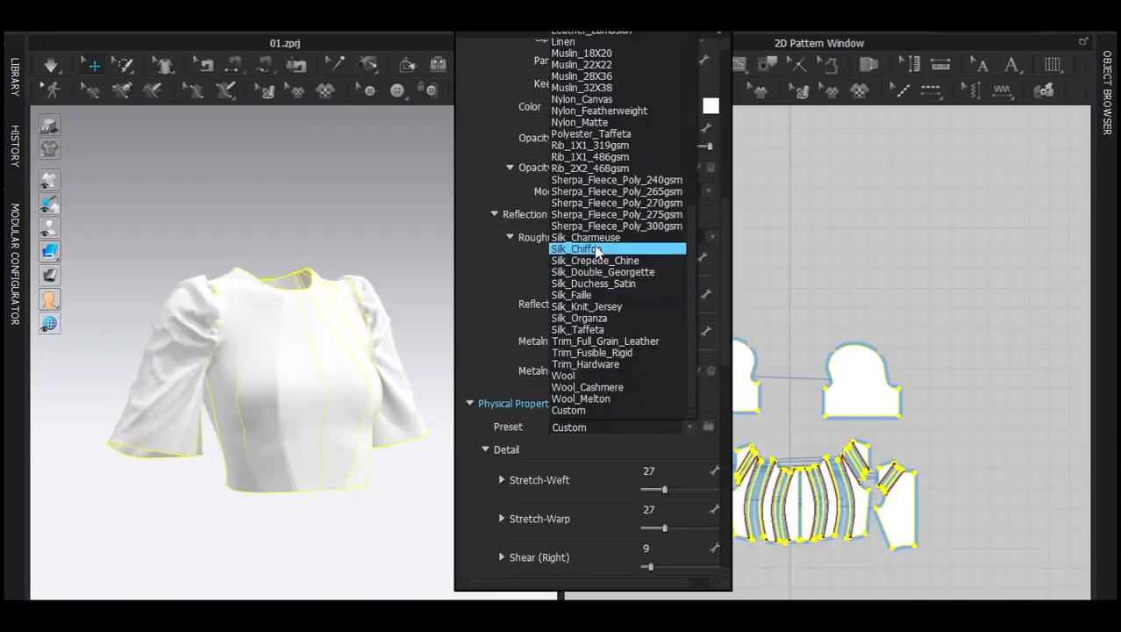
Apply the Silk_Chiffon fabric preset and orbit to review the blouse drape
{"action": "left_click", "coordinate": [572, 248]}
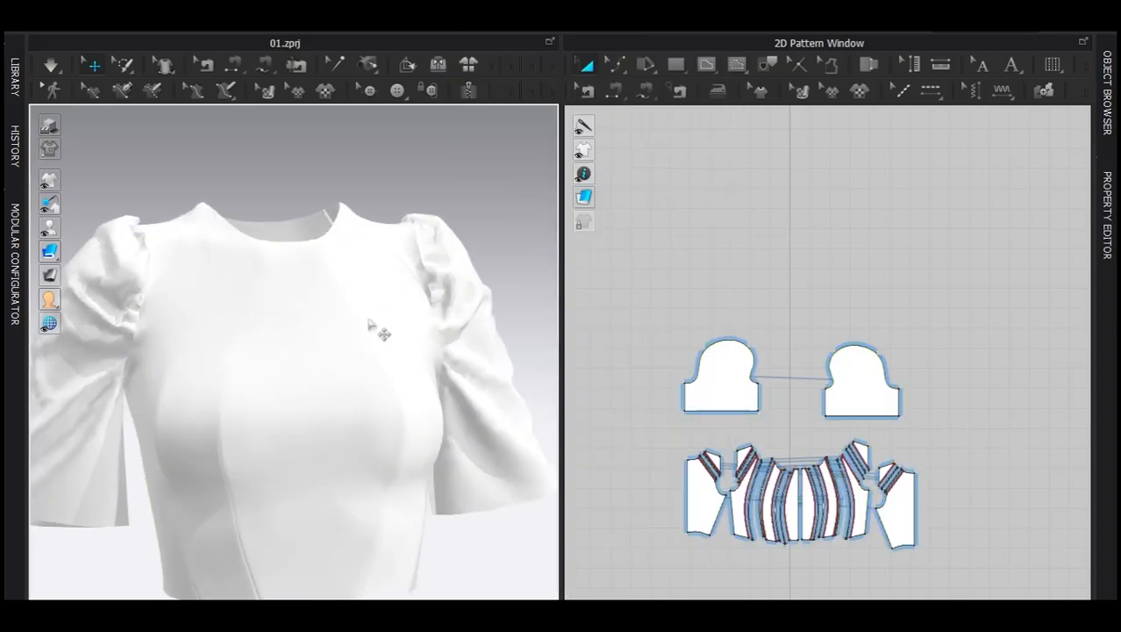
{"action": "left_click", "coordinate": [50, 64]}
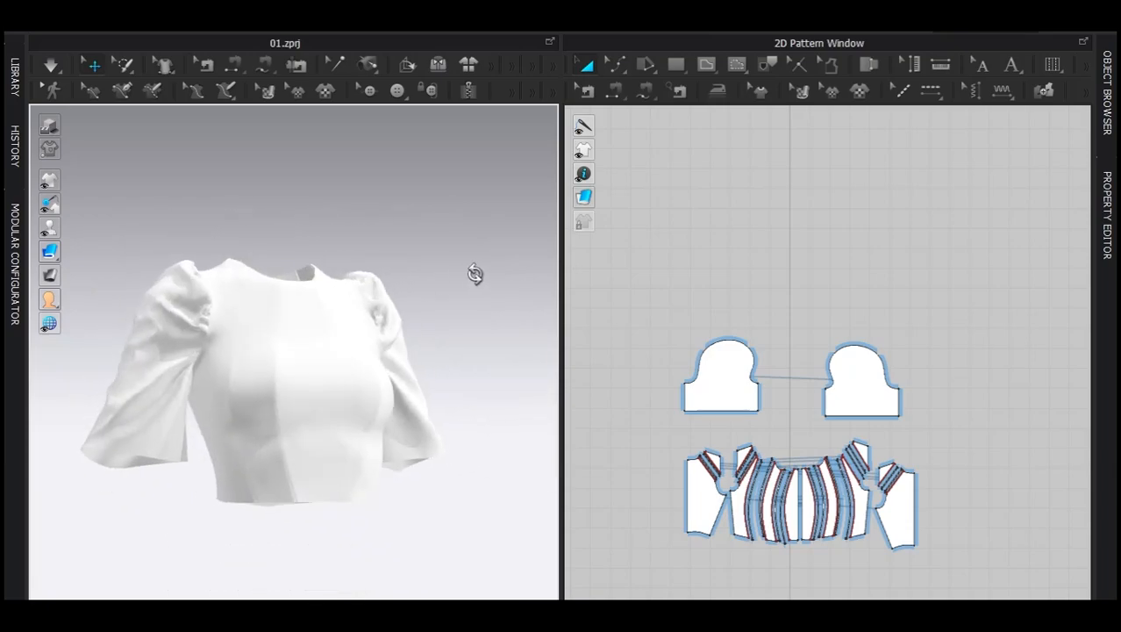
{"action": "left_click_drag", "start_coordinate": [475, 273], "coordinate": [283, 329]}
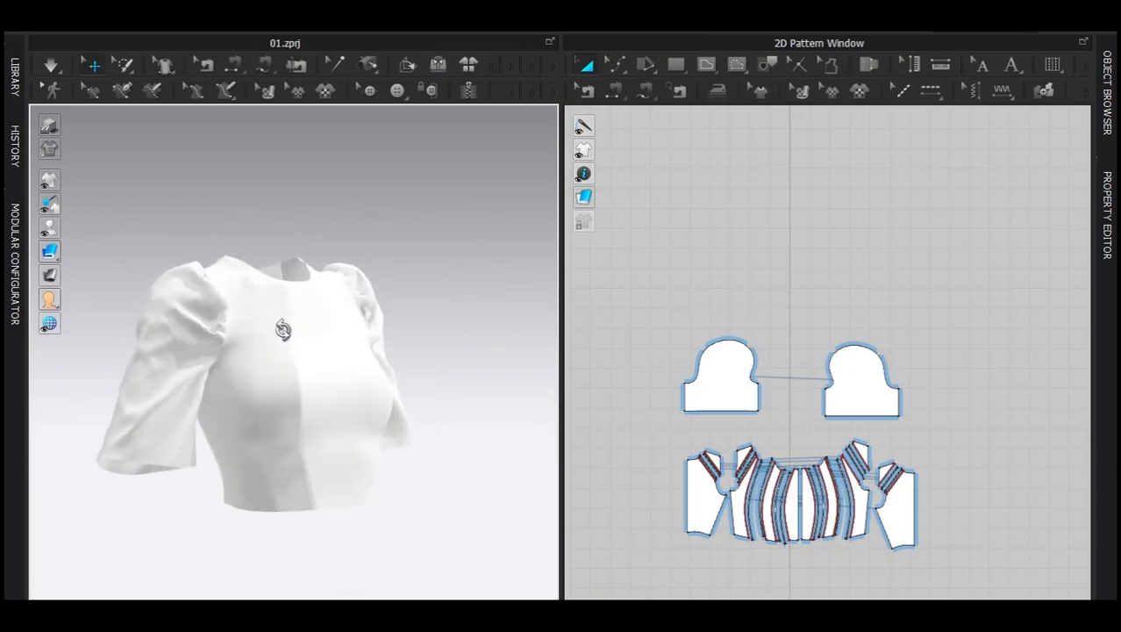